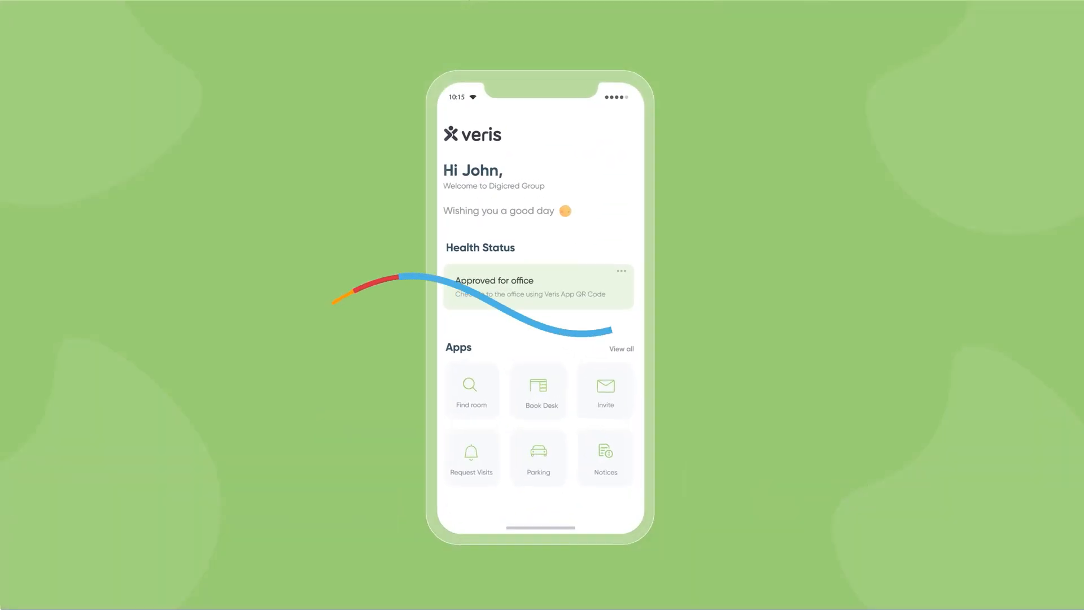
# Start a room search for 11/10/2022 beginning at 12:00.
pyautogui.click(472, 390)
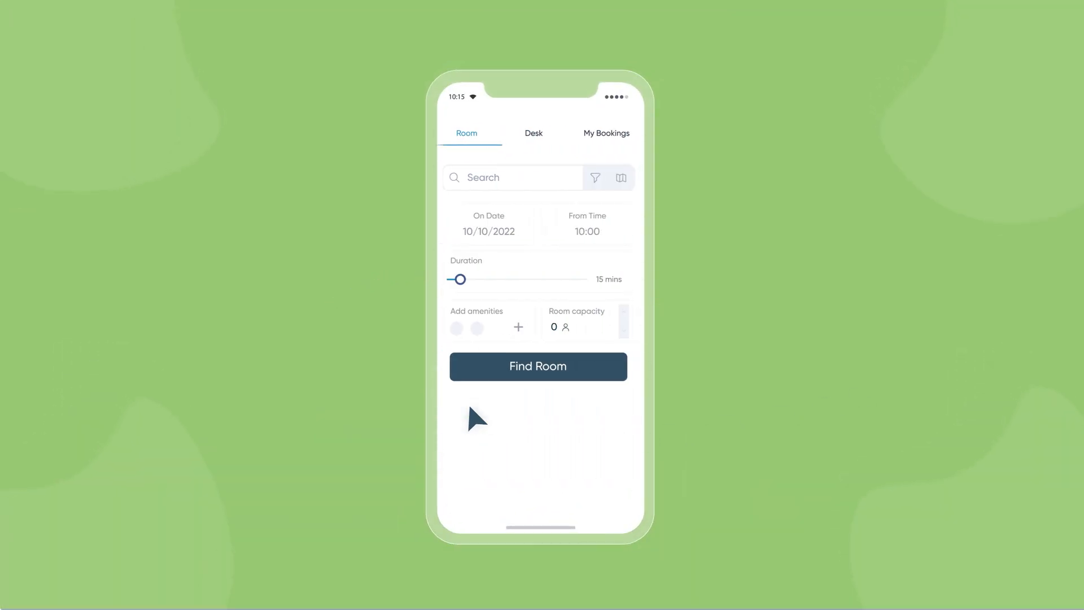
pyautogui.click(489, 232)
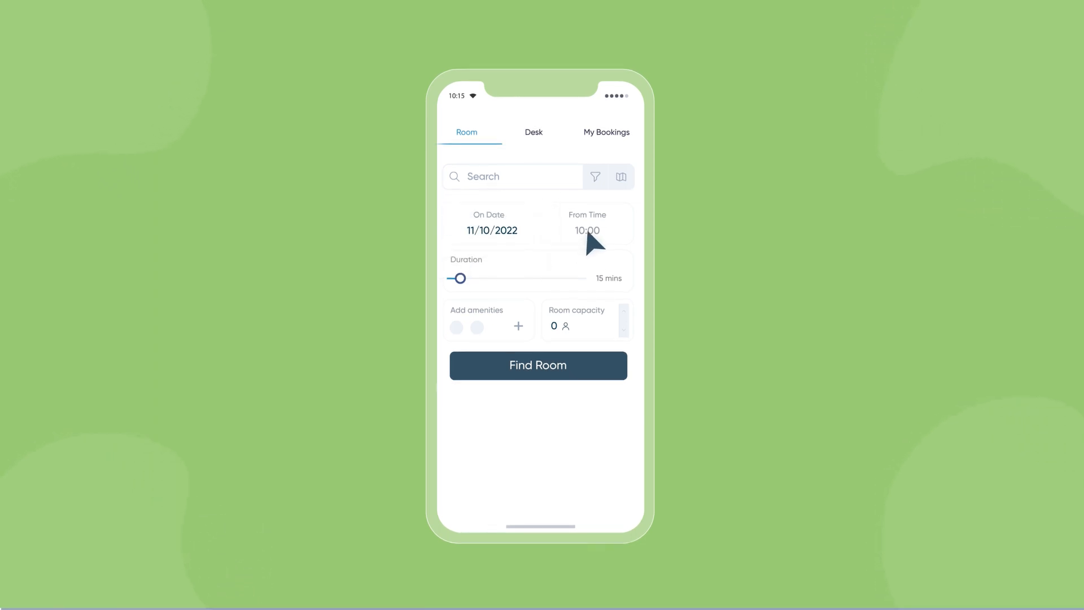
pyautogui.click(586, 230)
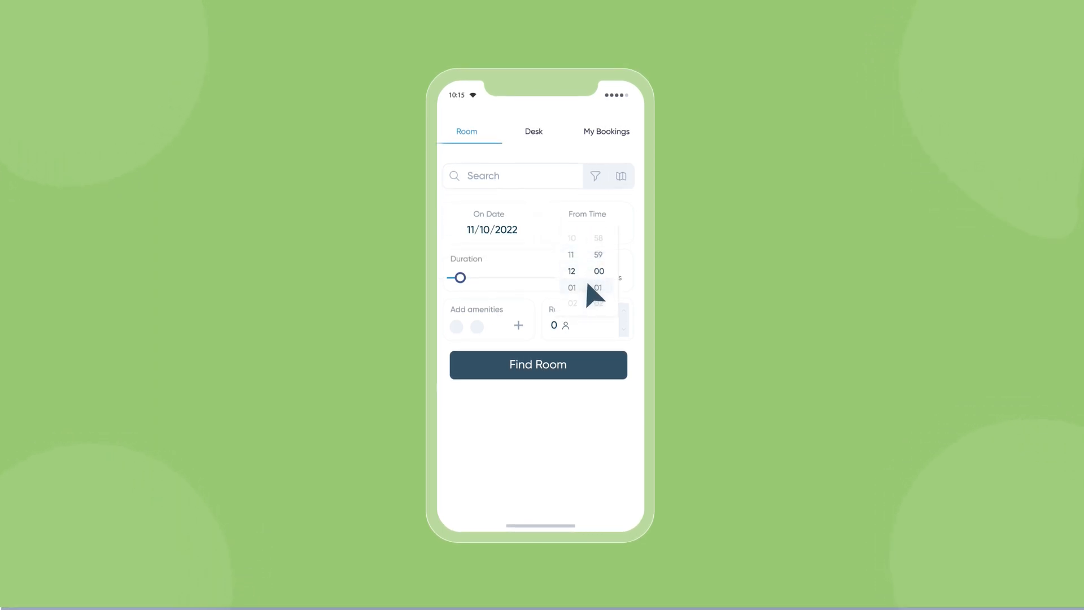
pyautogui.click(571, 271)
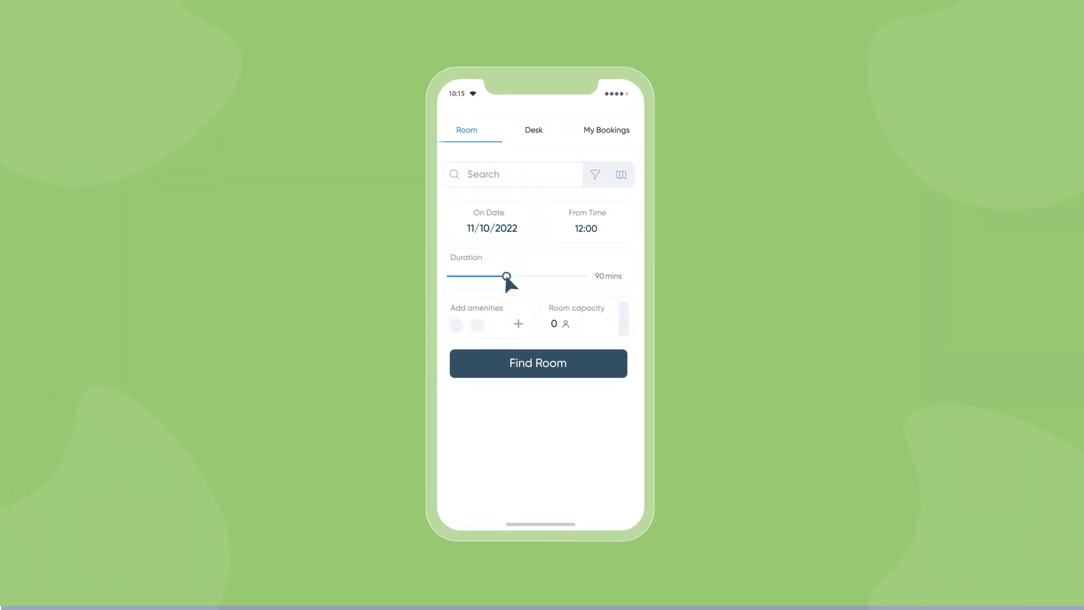
# Require video conferencing and food amenities, and set room capacity to three people.
pyautogui.click(518, 323)
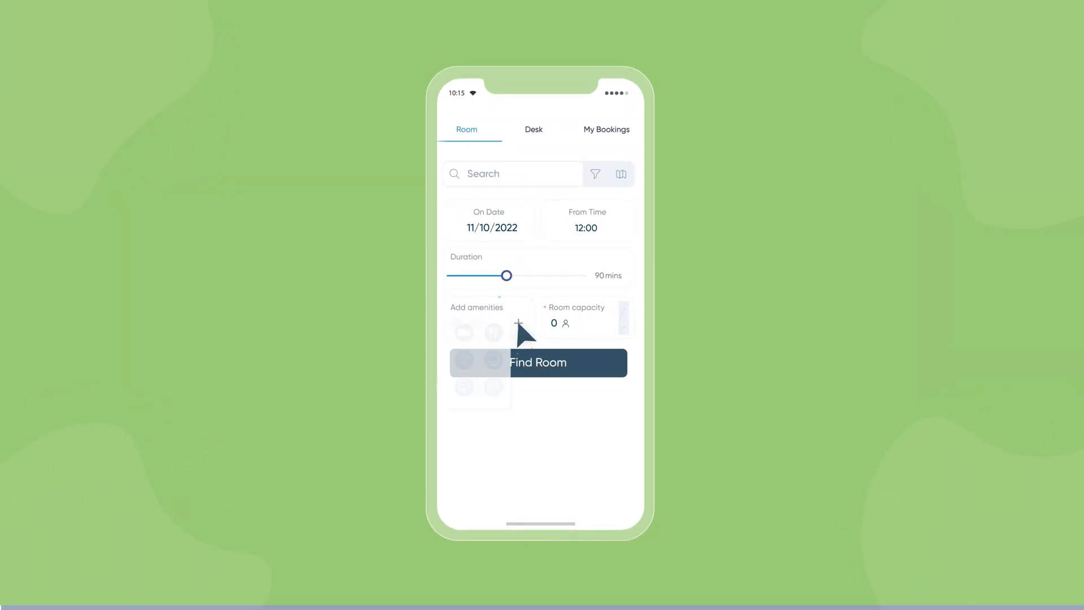
pyautogui.click(465, 338)
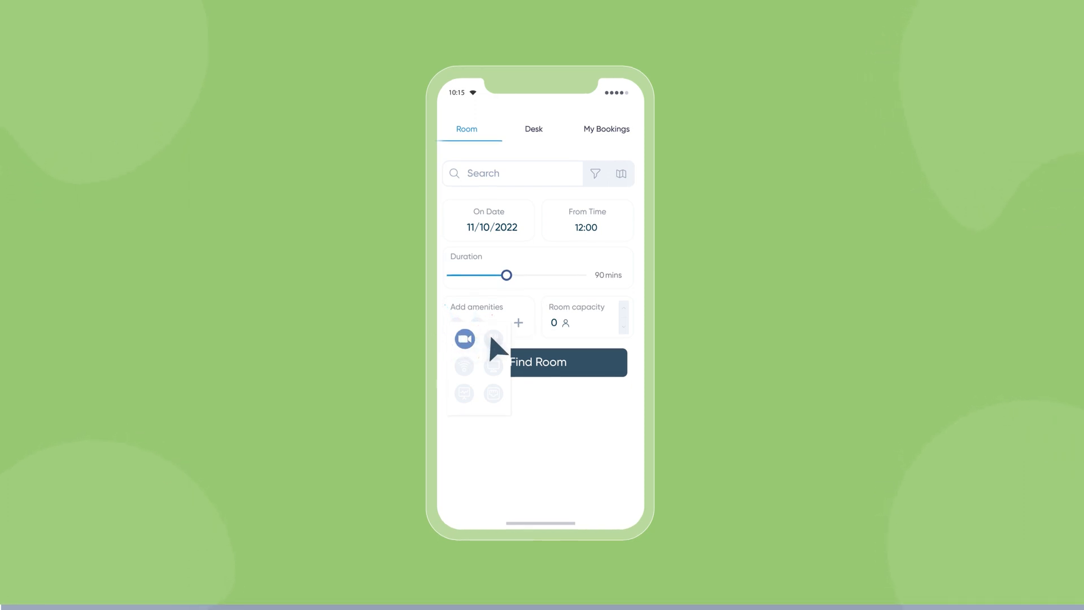
pyautogui.click(493, 366)
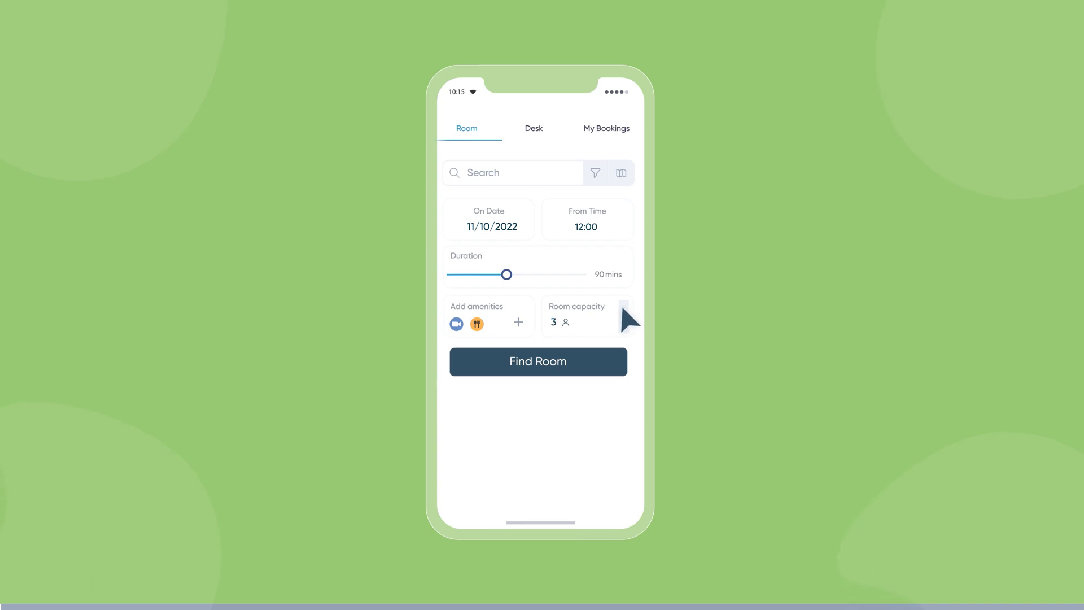
pyautogui.click(537, 361)
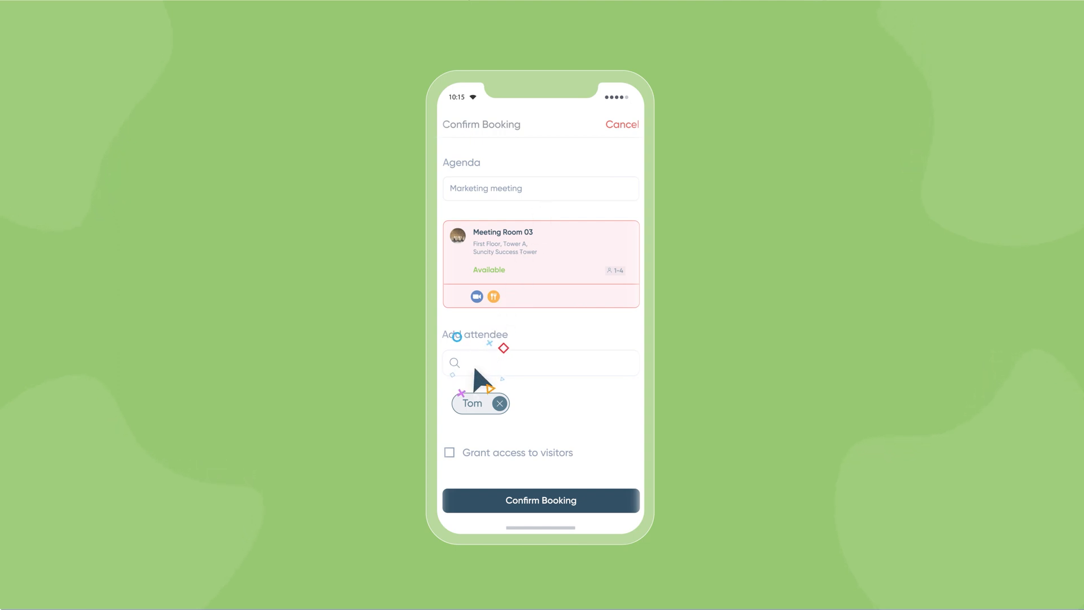
# Add attendee Sandy and confirm the Meeting Room 03 booking.
pyautogui.write('Sandy')
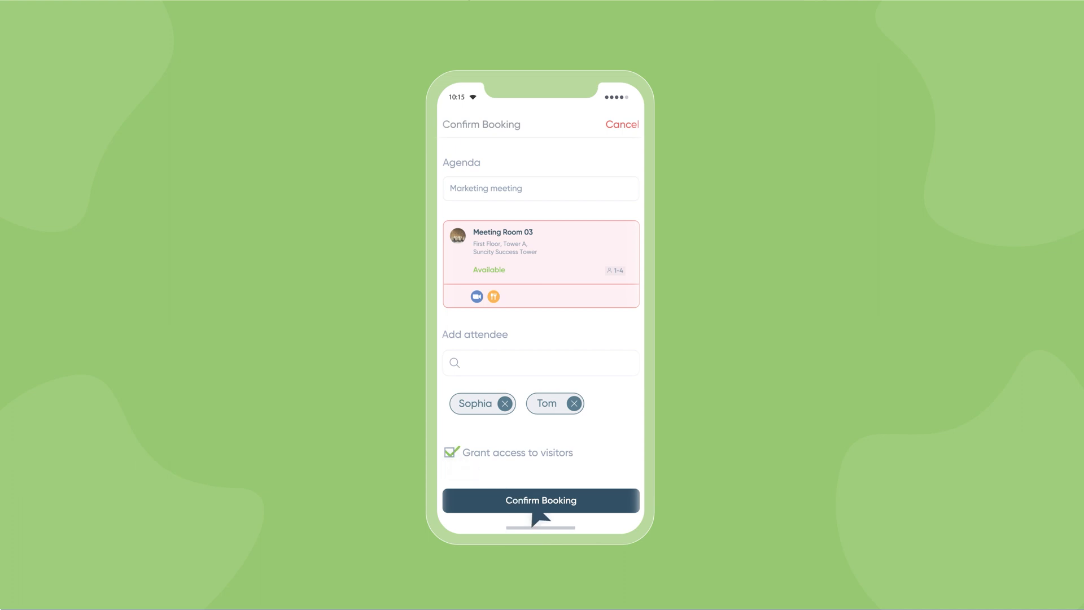
pyautogui.click(540, 500)
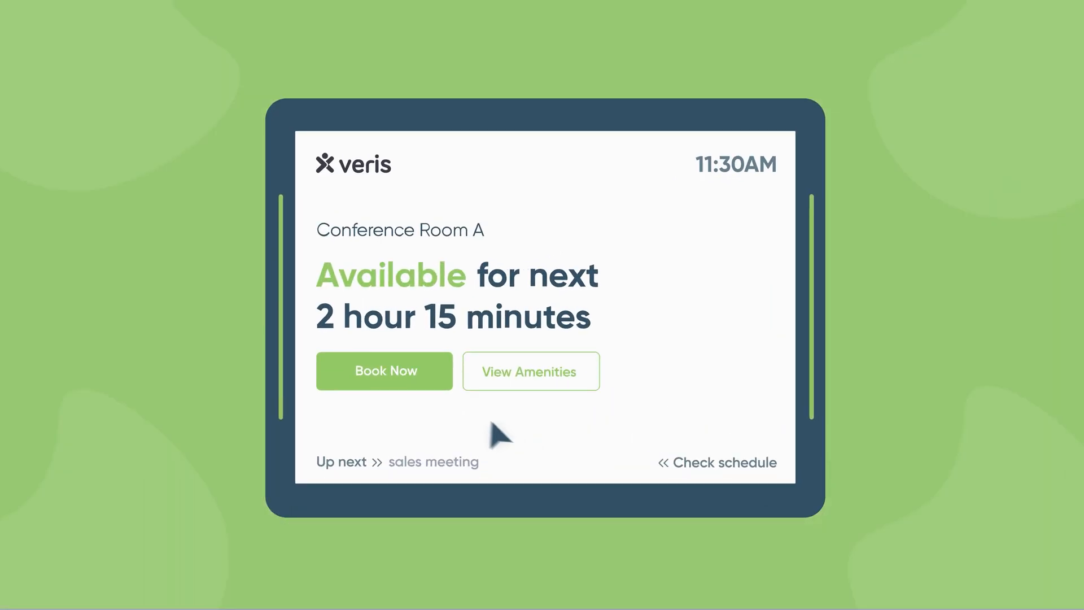
pyautogui.click(384, 371)
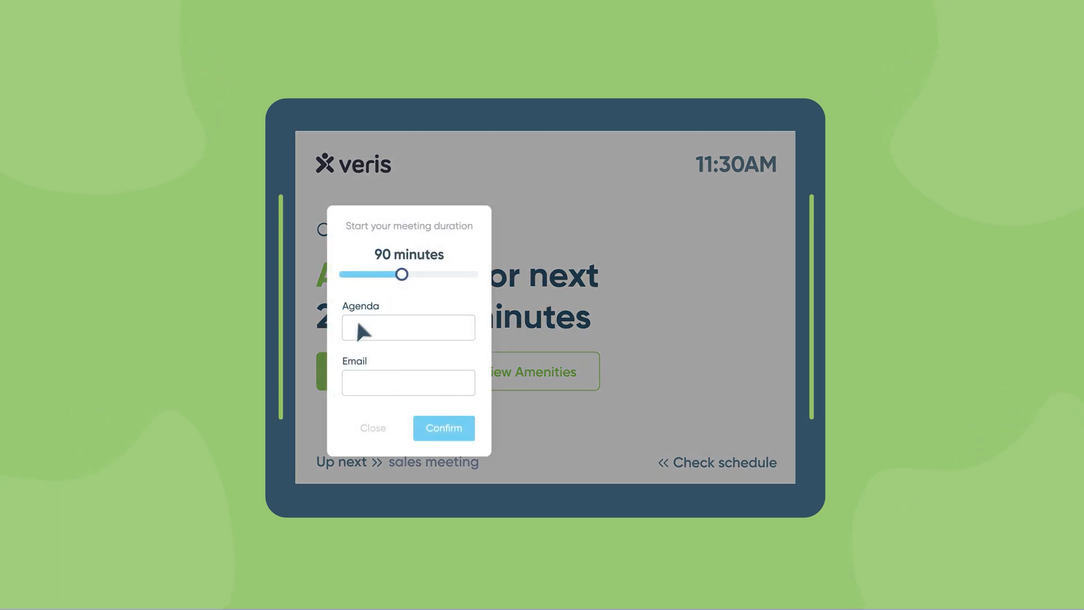
pyautogui.write('Marketing meeting')
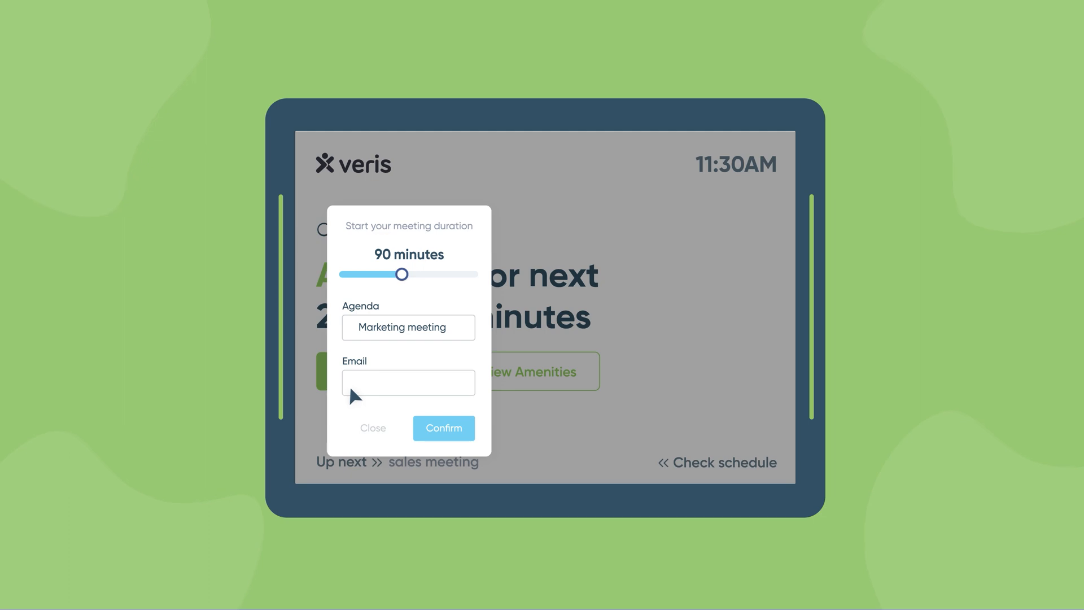
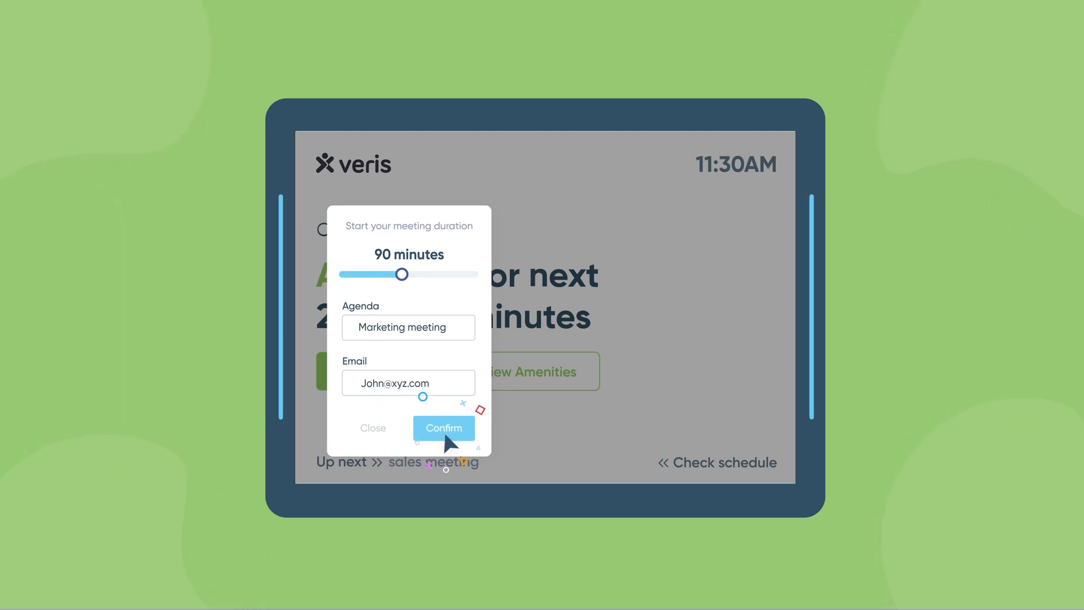
pyautogui.click(443, 428)
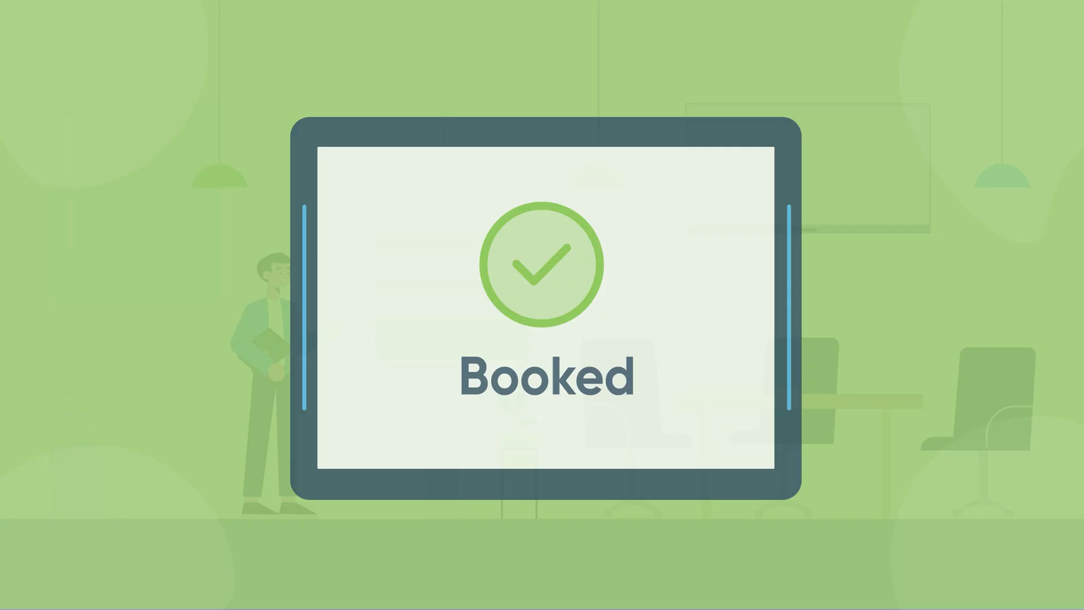